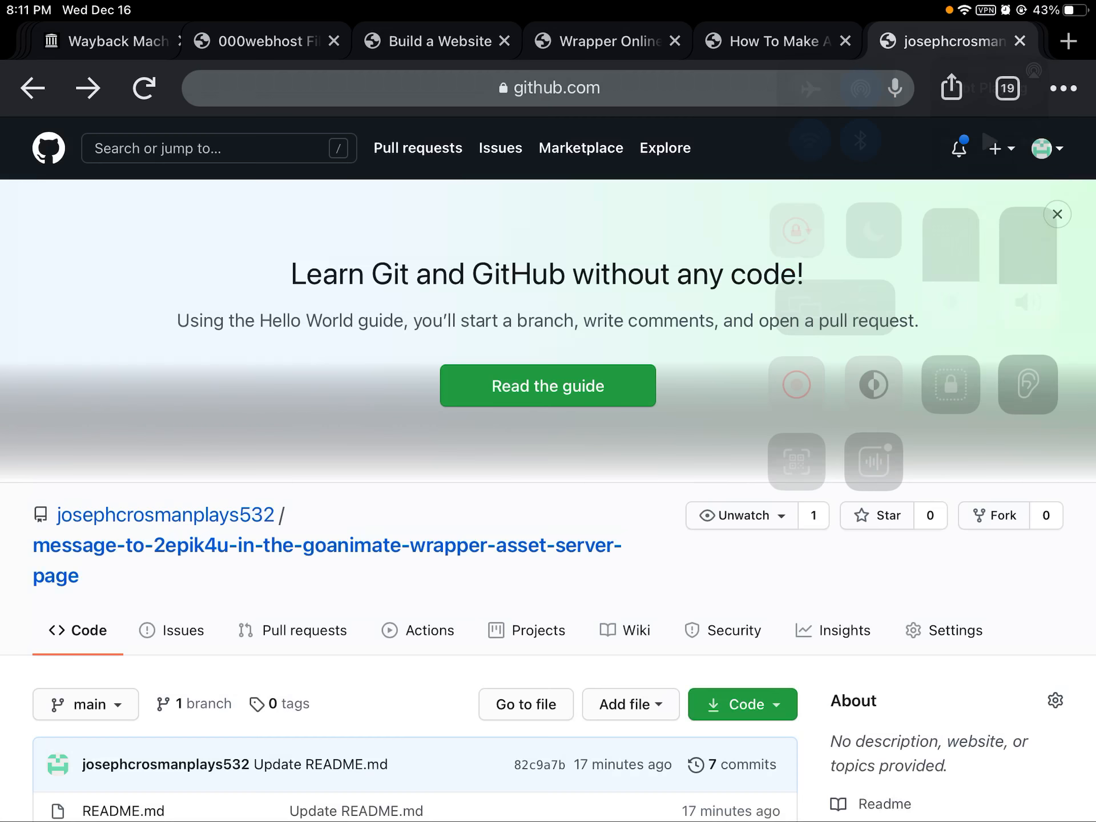
pyautogui.scroll(-3)
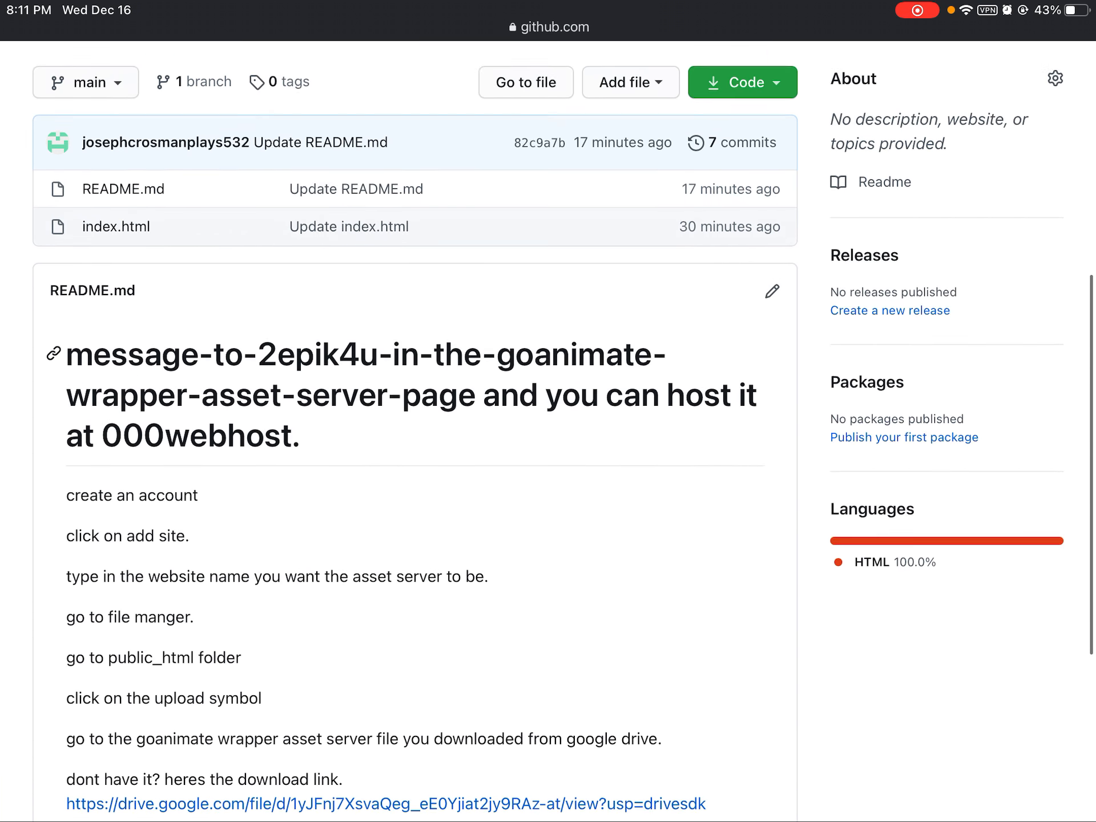
pyautogui.scroll(-3)
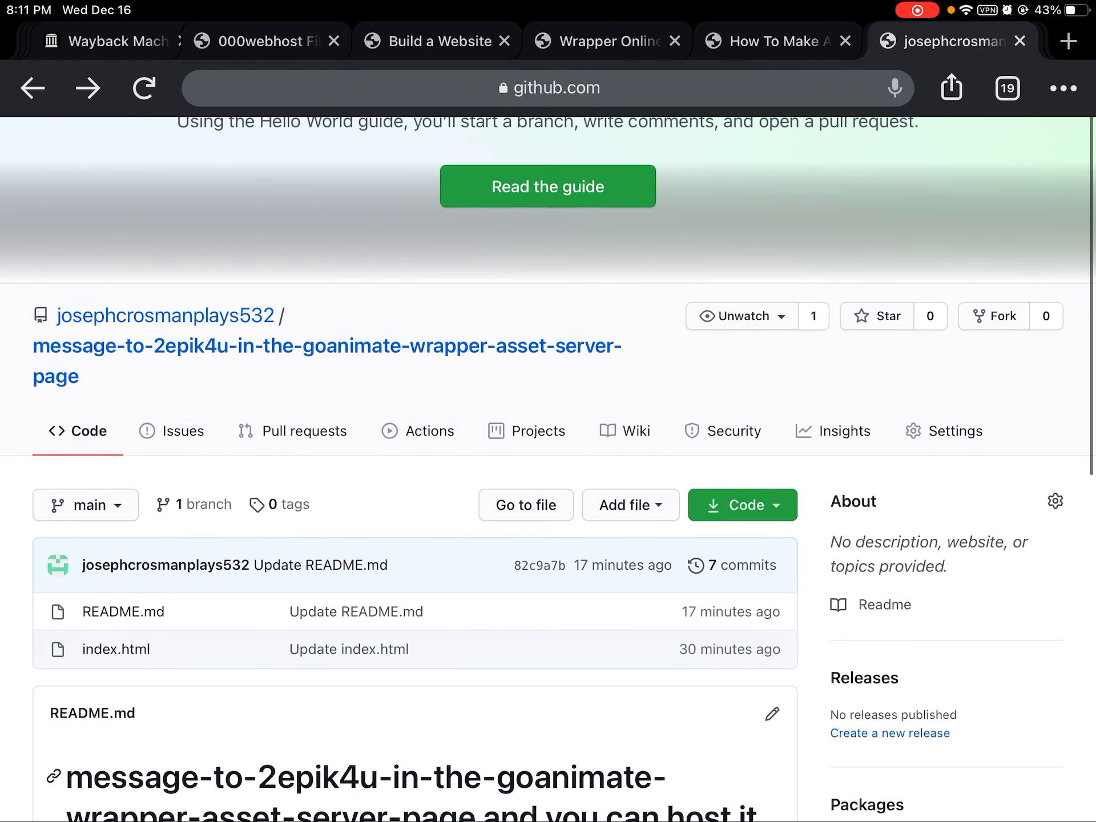
pyautogui.scroll(-3)
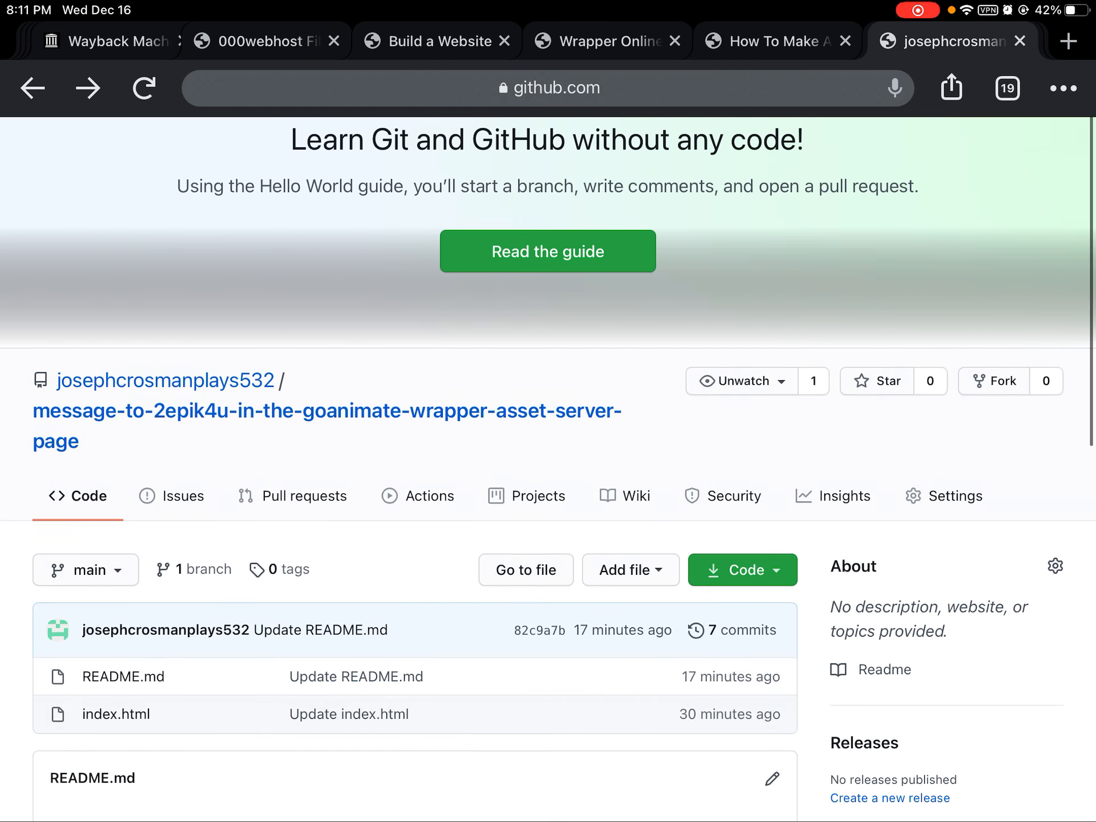
pyautogui.scroll(-3)
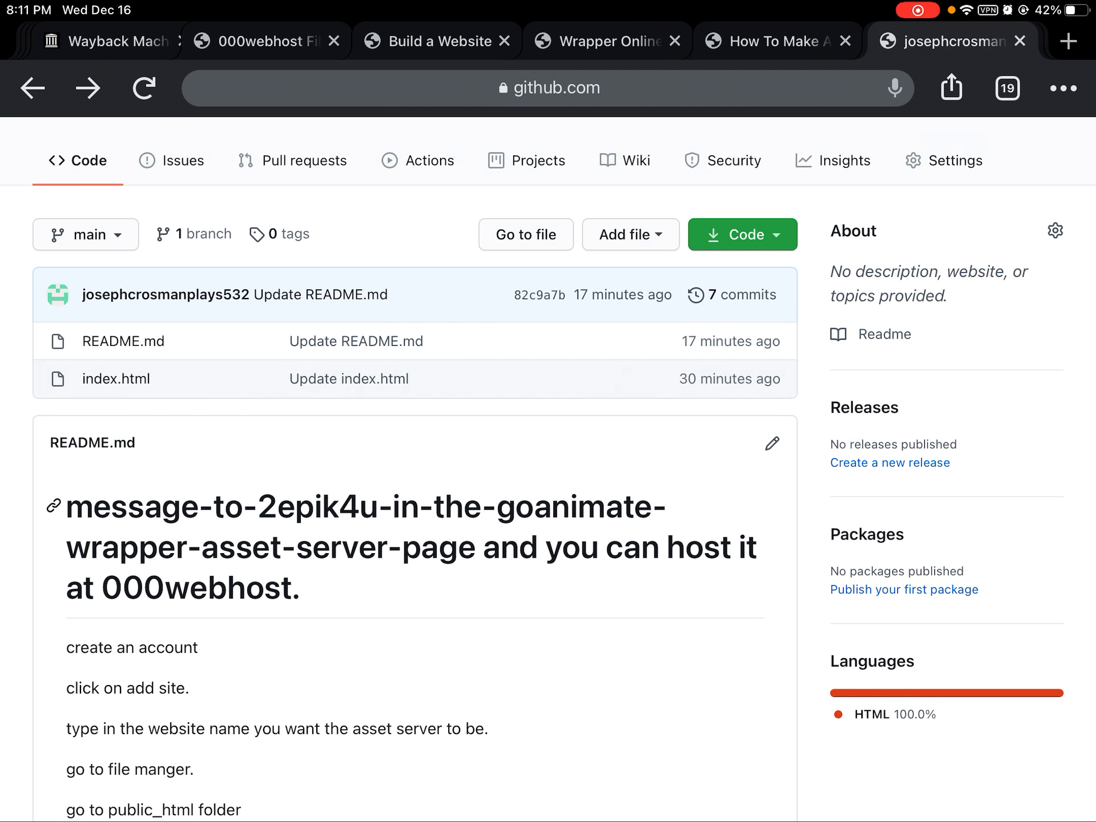
pyautogui.scroll(-3)
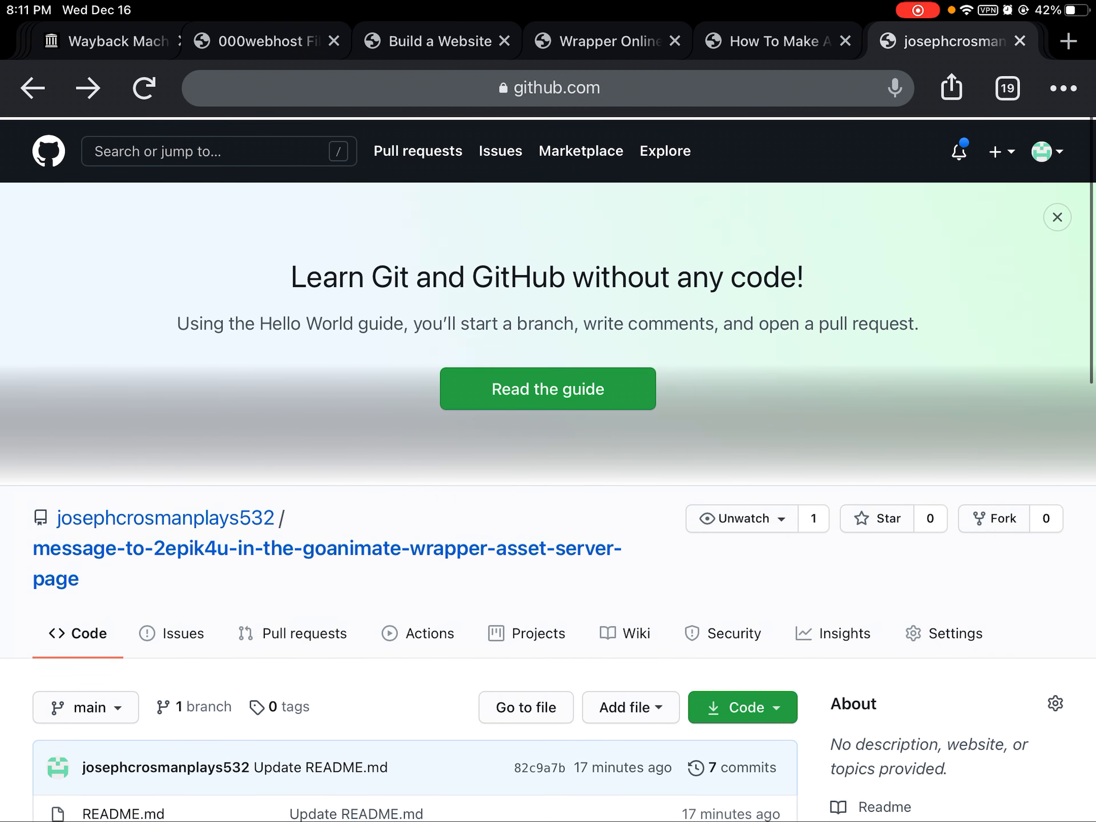
pyautogui.scroll(-3)
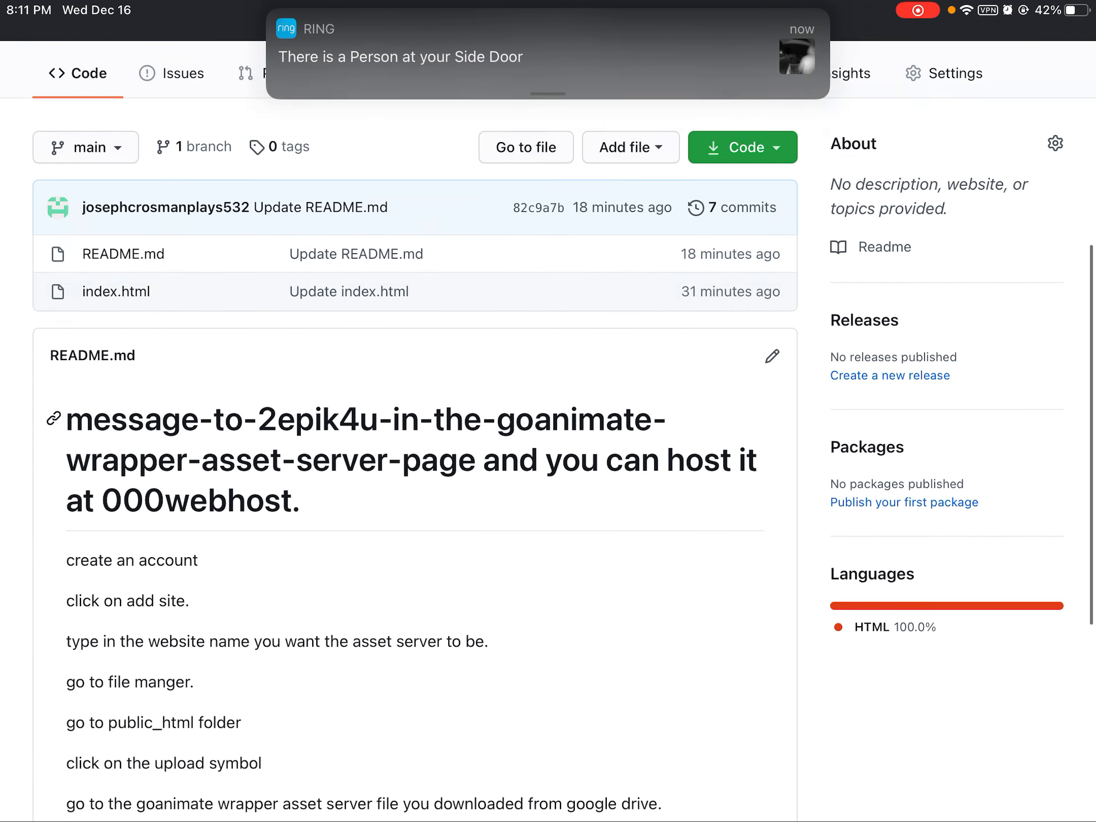
pyautogui.scroll(-3)
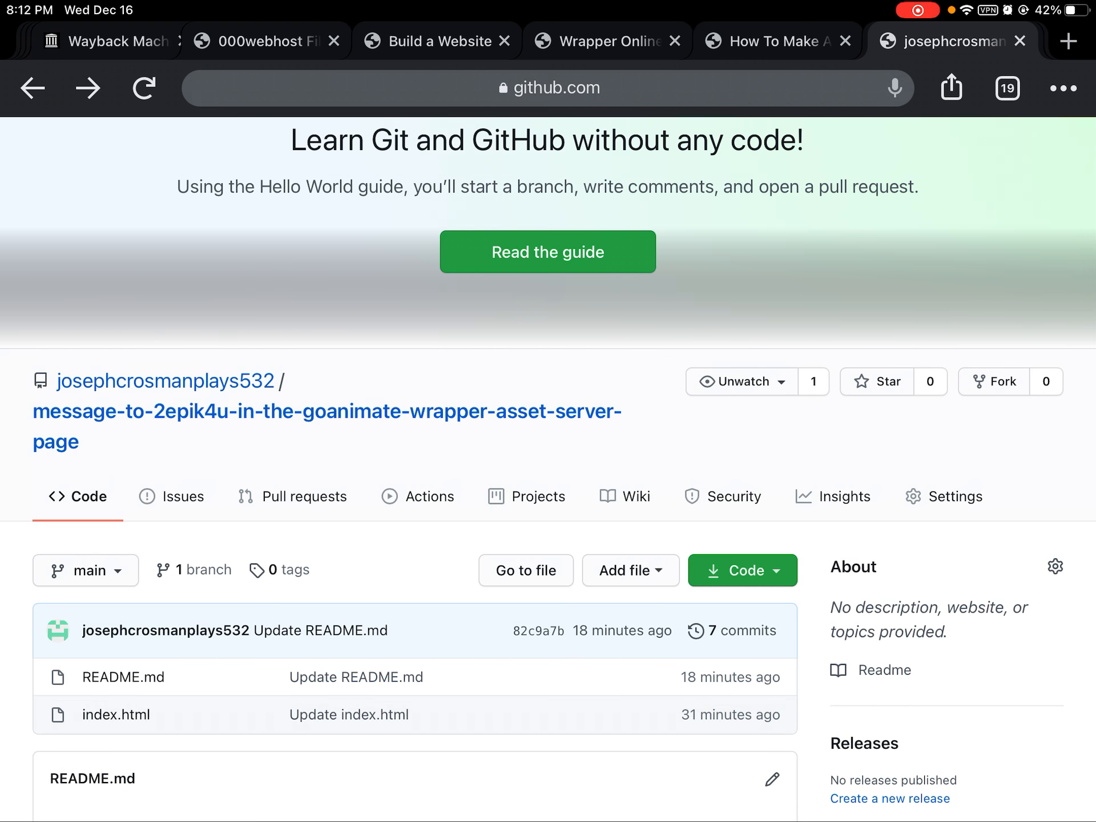
pyautogui.scroll(-3)
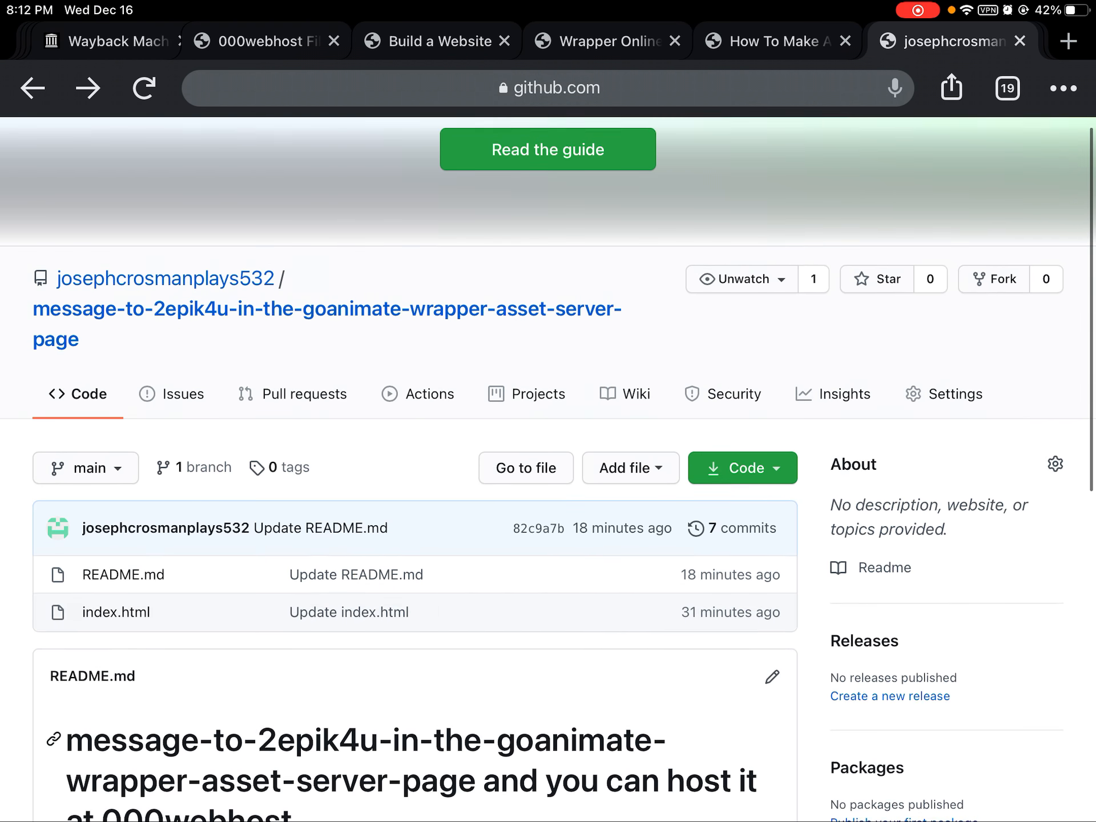
pyautogui.scroll(-3)
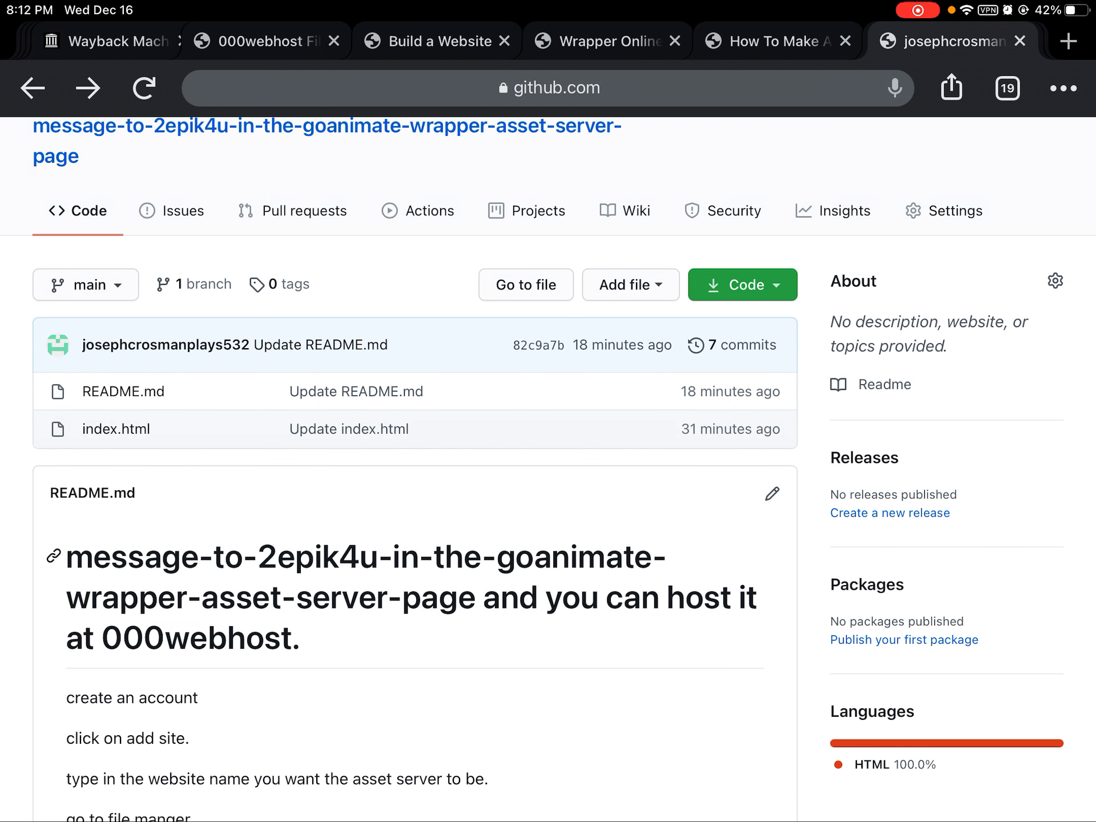
pyautogui.scroll(-3)
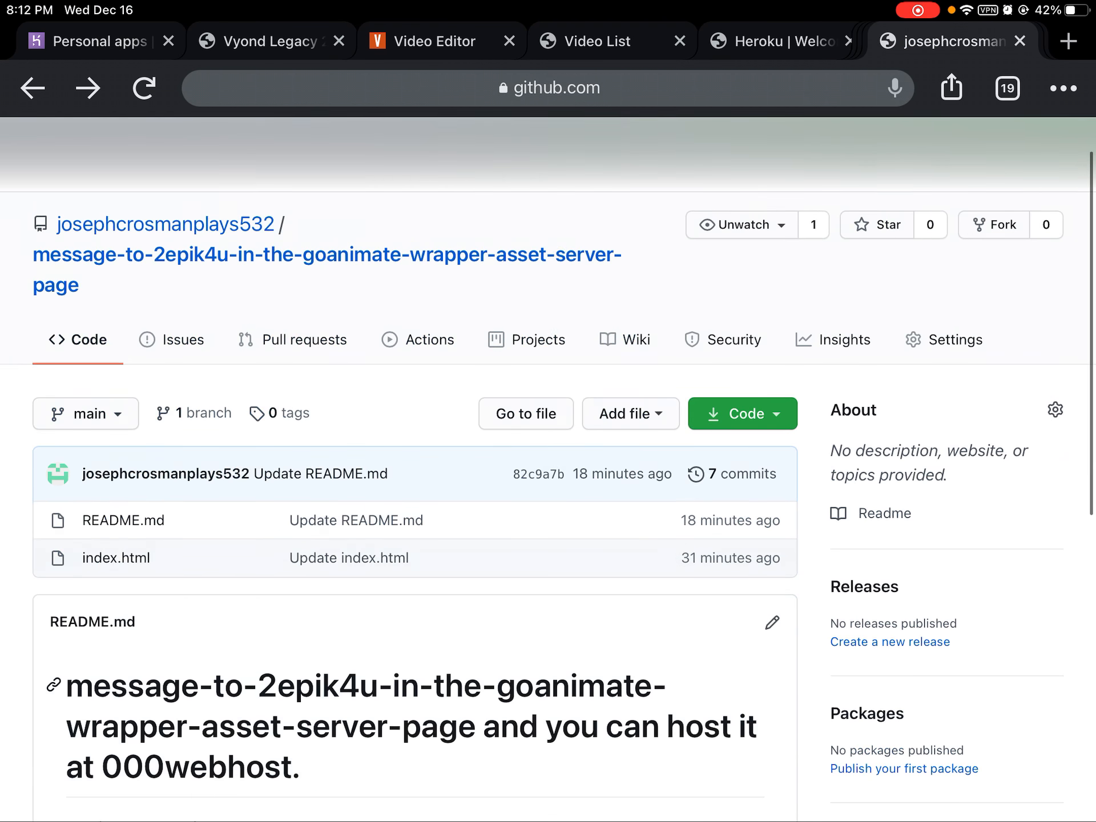
pyautogui.scroll(-3)
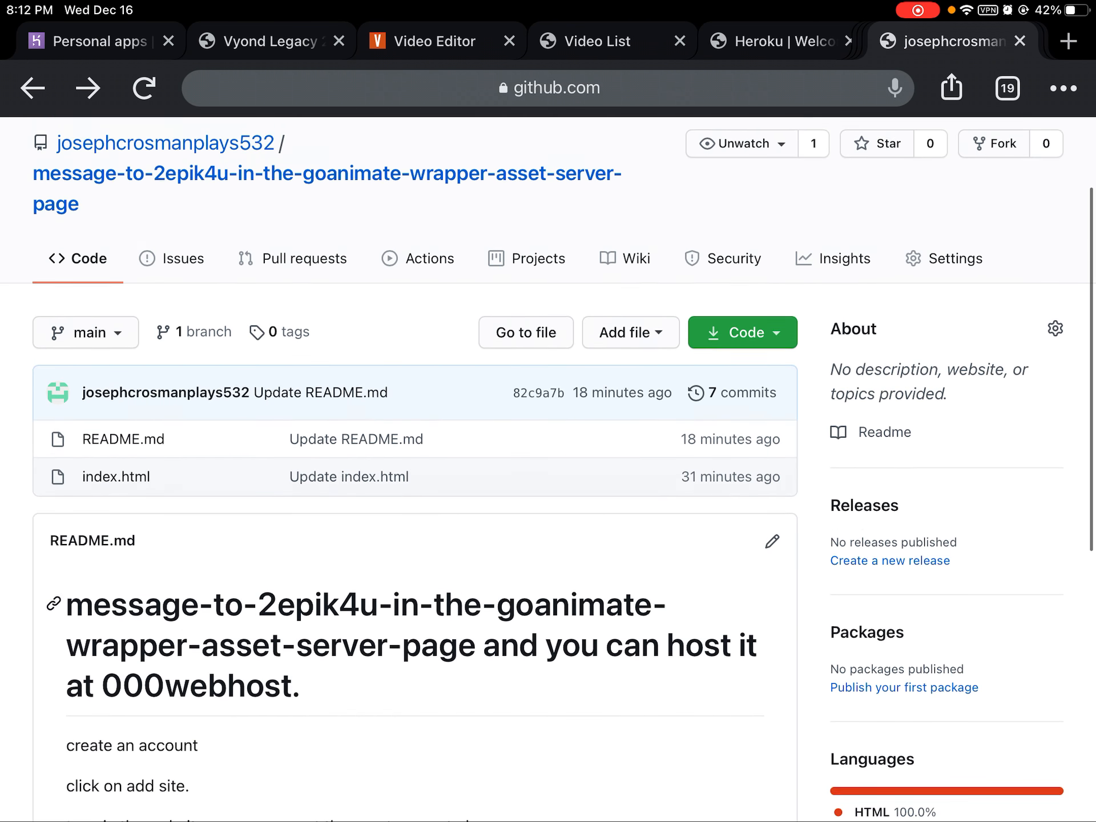